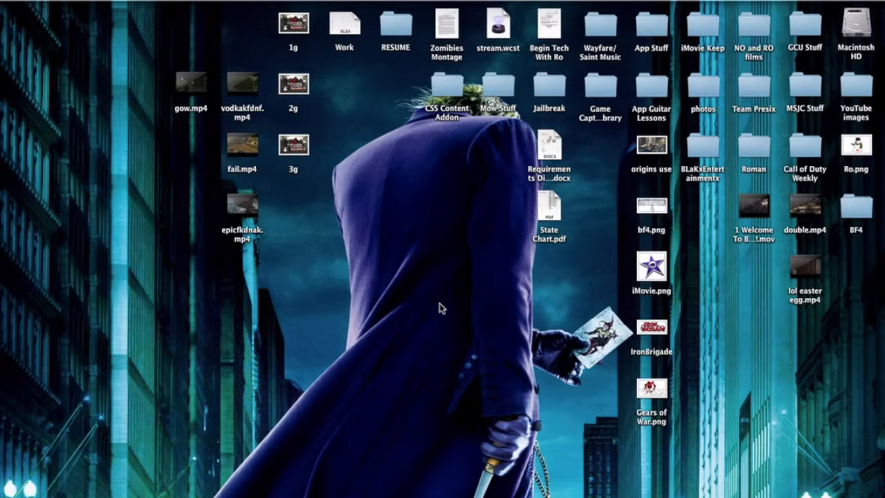
mouse_move(431, 304)
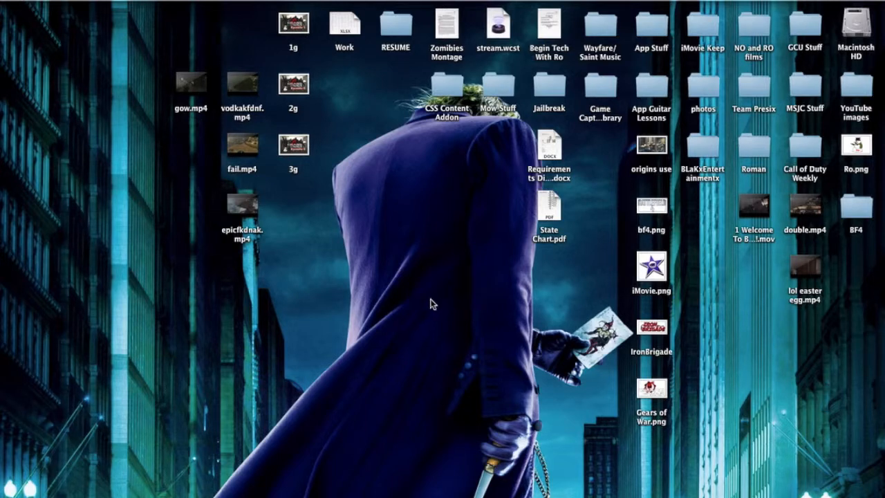
mouse_move(3, 201)
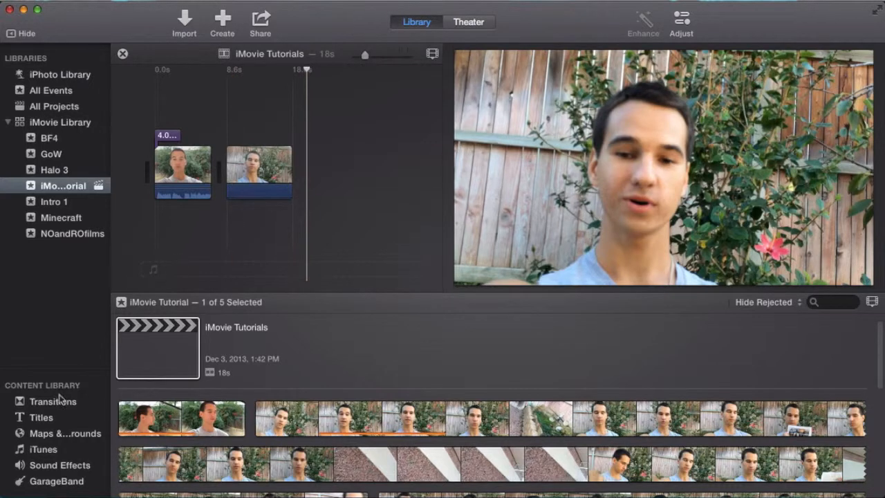
mouse_move(62, 387)
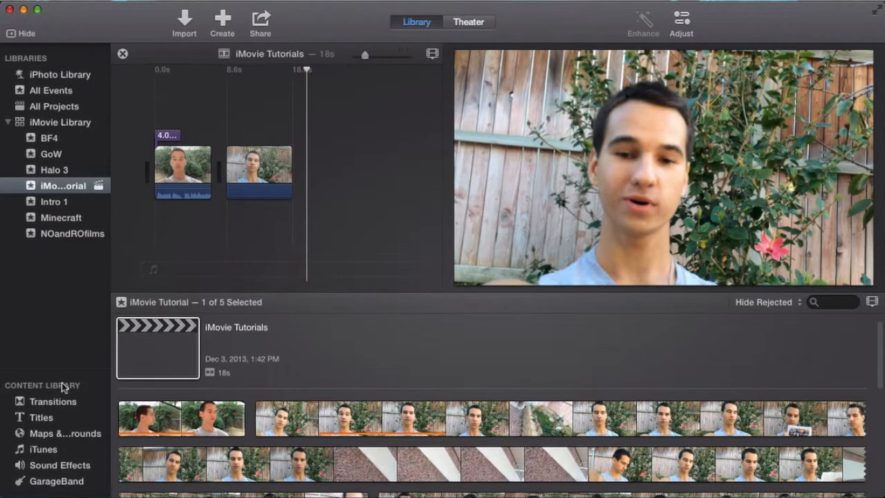
mouse_move(52, 61)
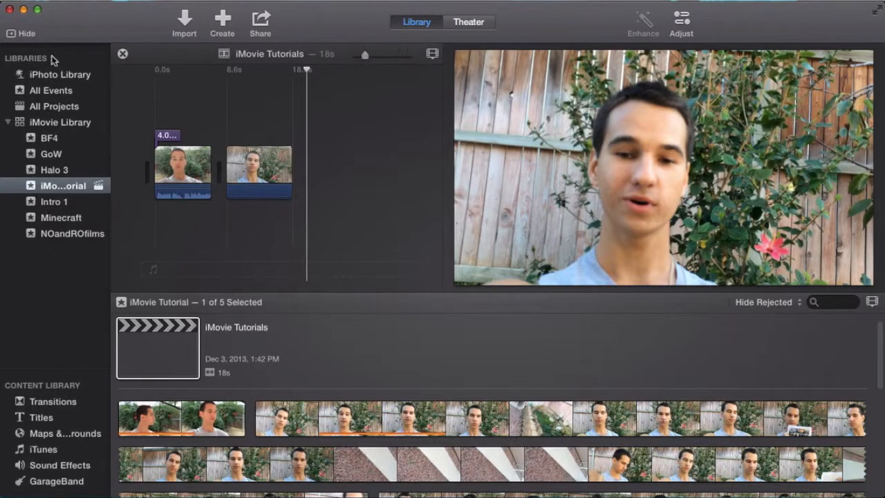
Step: Walk through sharing the project as a file and cancel before choosing a save location
click(680, 22)
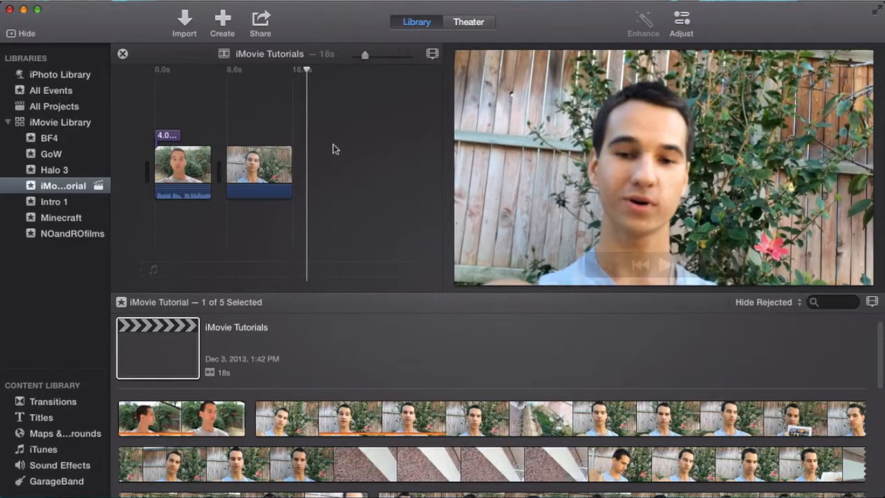
click(172, 142)
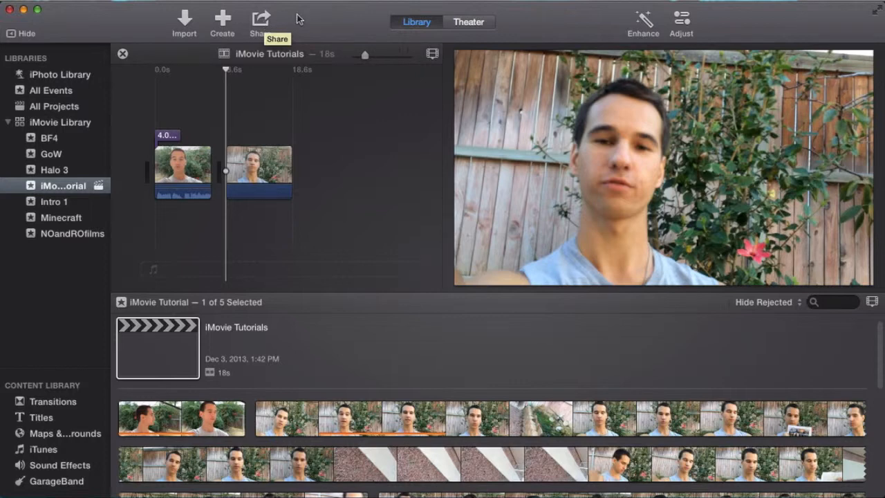
click(260, 22)
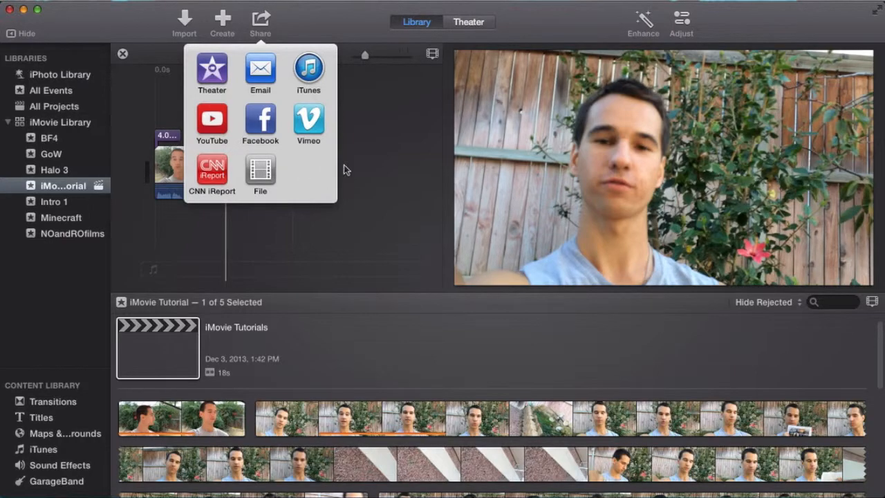
mouse_move(275, 161)
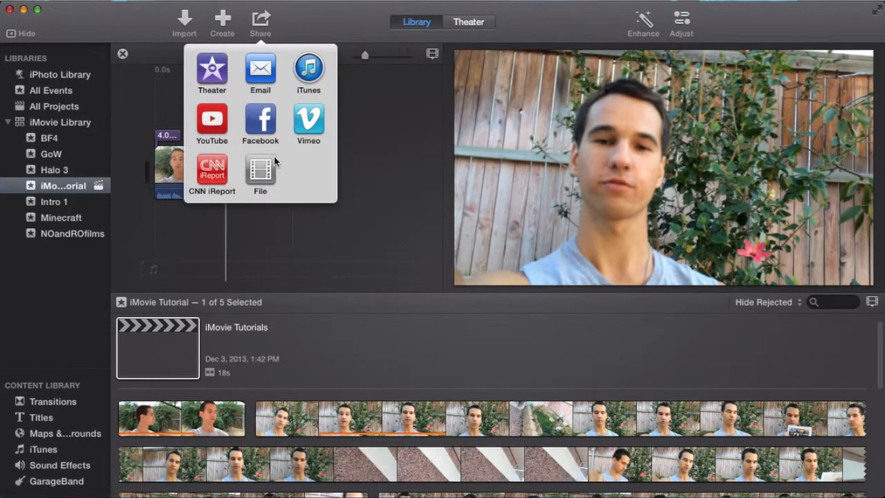
click(260, 172)
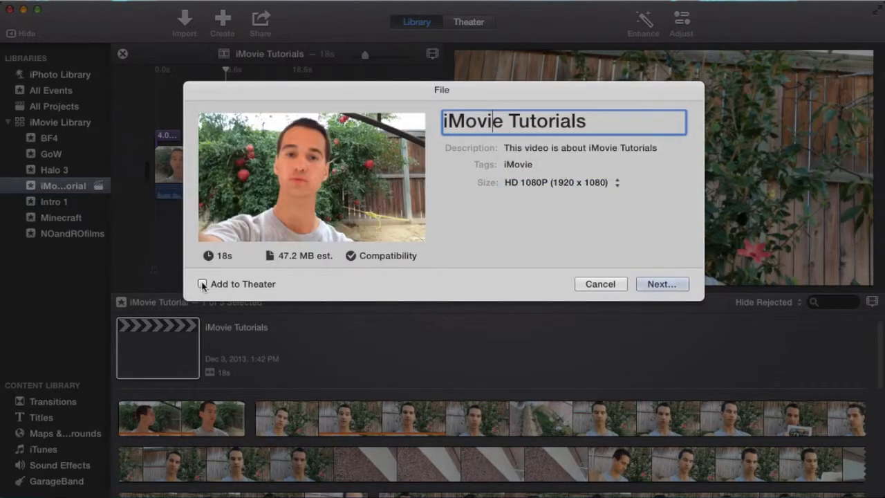
click(202, 284)
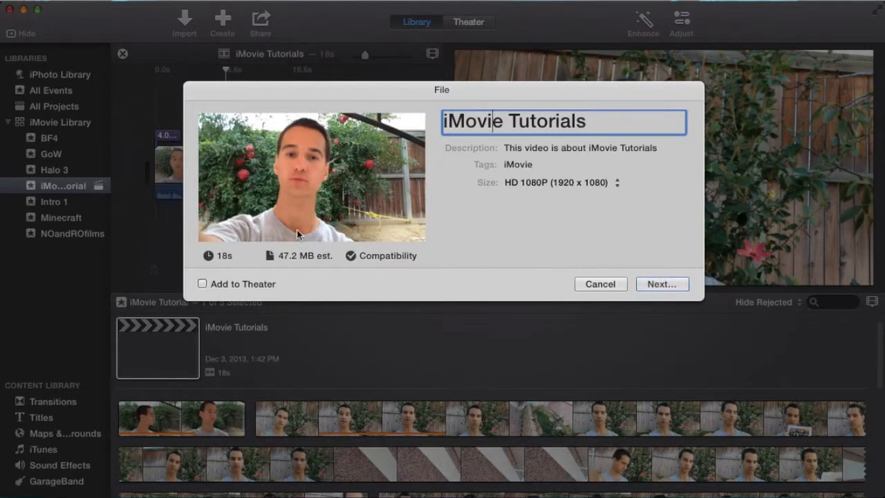
click(661, 284)
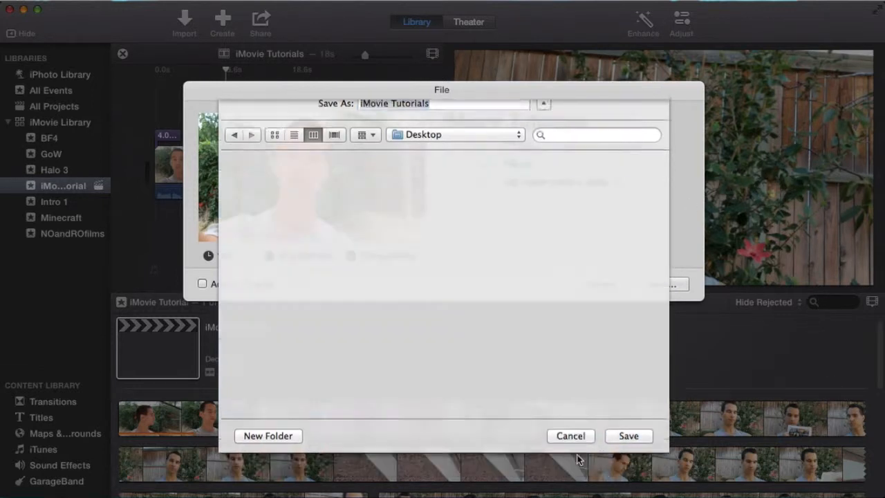
click(628, 436)
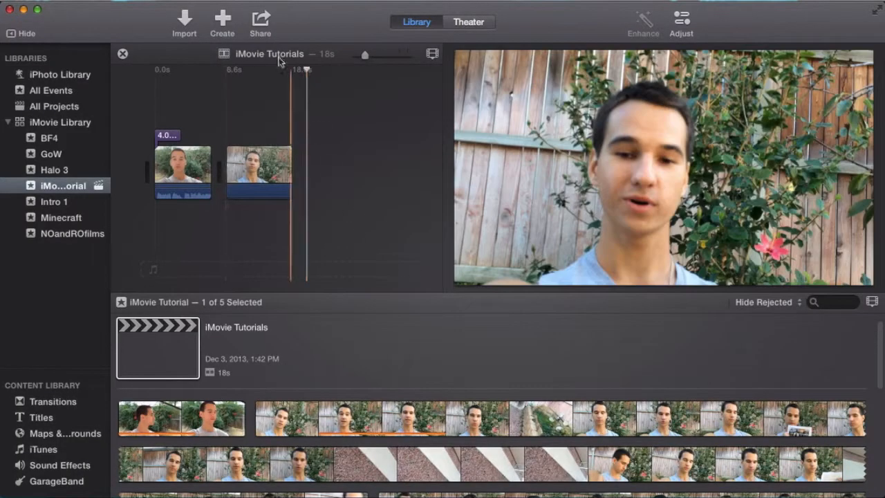
Step: Reopen and dismiss the sharing options, then review the library and project commands
click(260, 23)
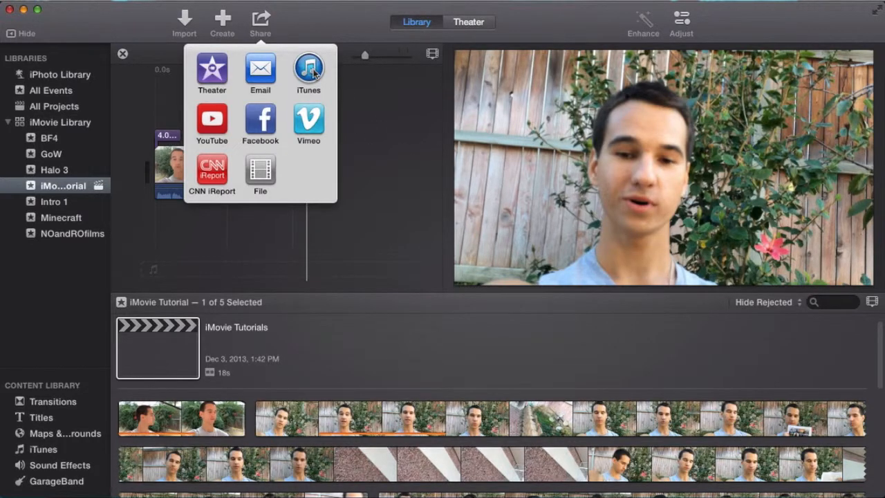
mouse_move(213, 71)
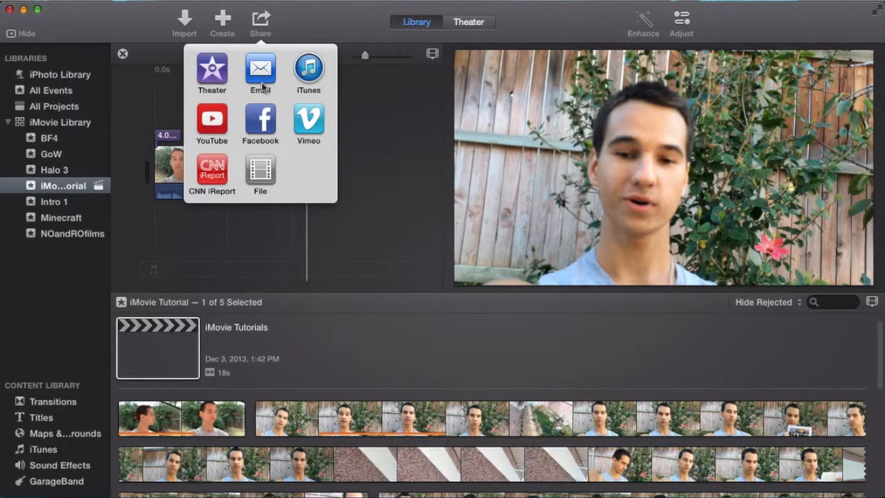
mouse_move(212, 122)
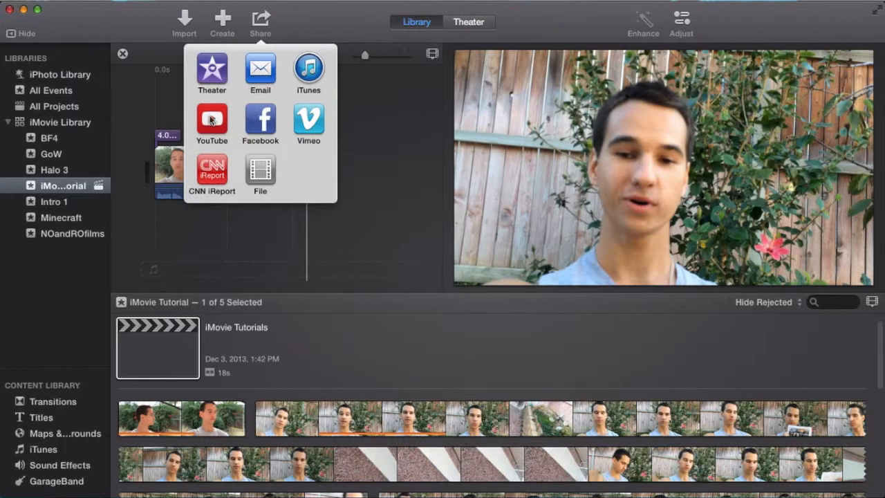
mouse_move(366, 181)
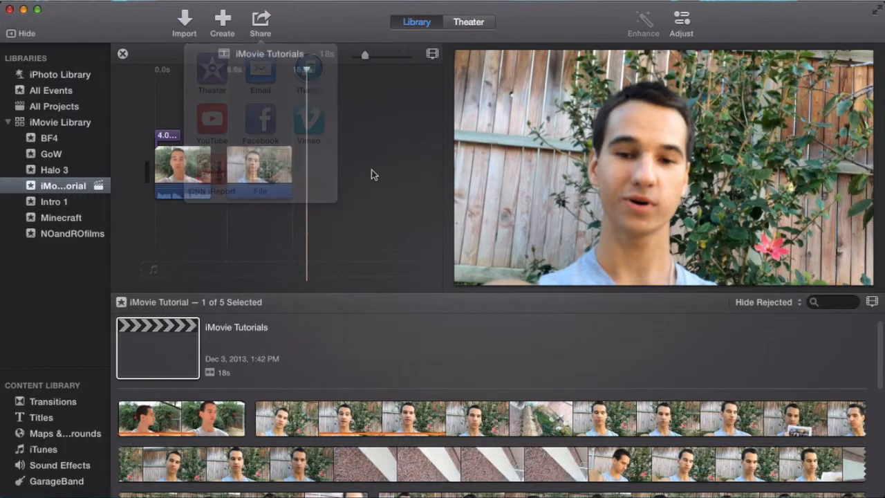
click(260, 22)
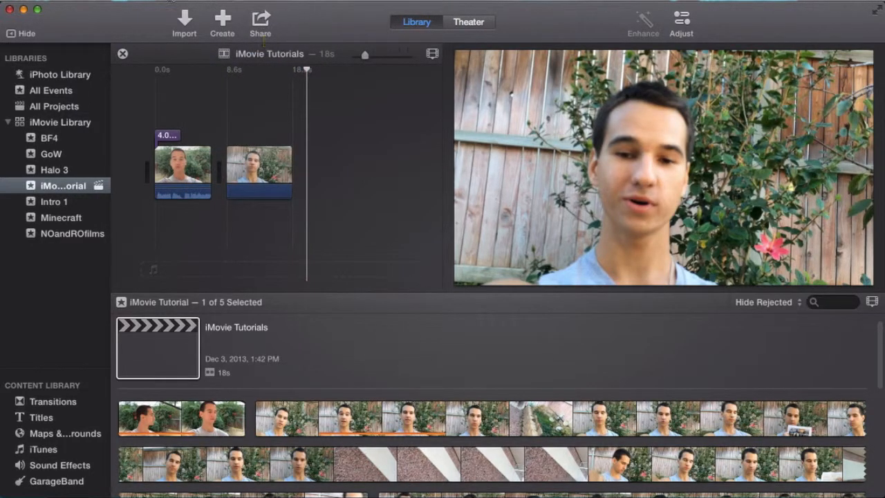
right_click(183, 166)
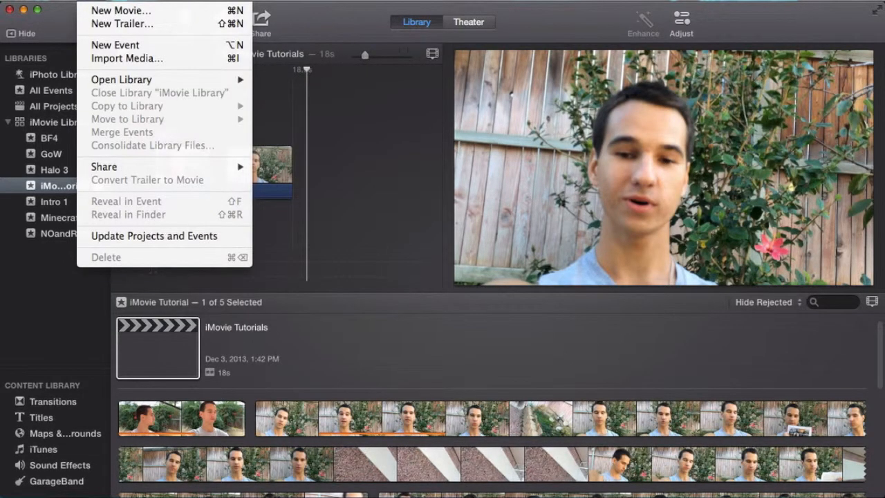
mouse_move(103, 166)
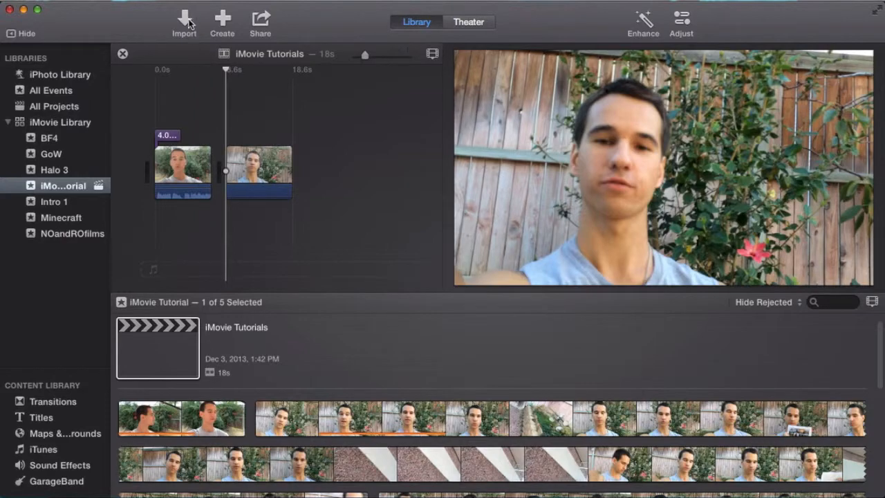
mouse_move(185, 22)
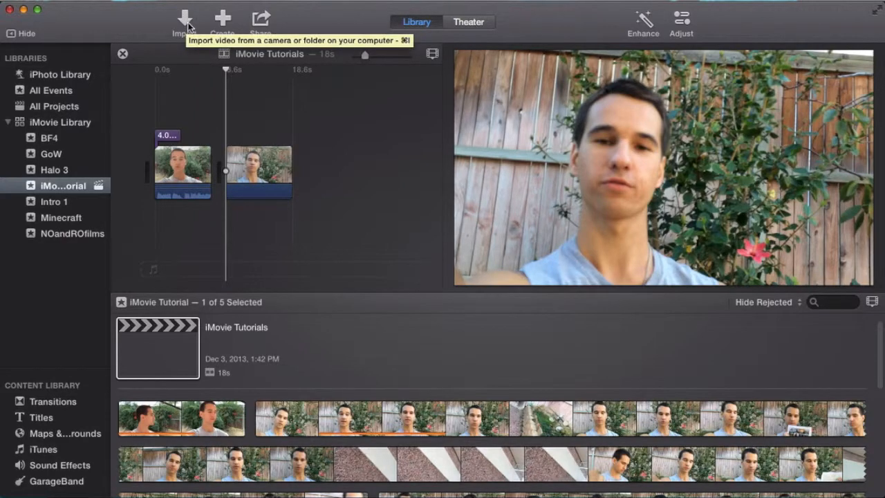
click(185, 19)
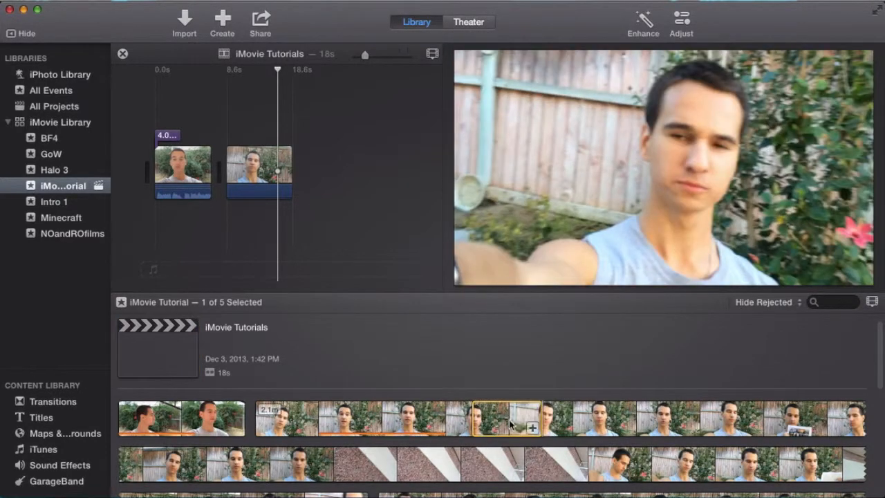
mouse_move(510, 417)
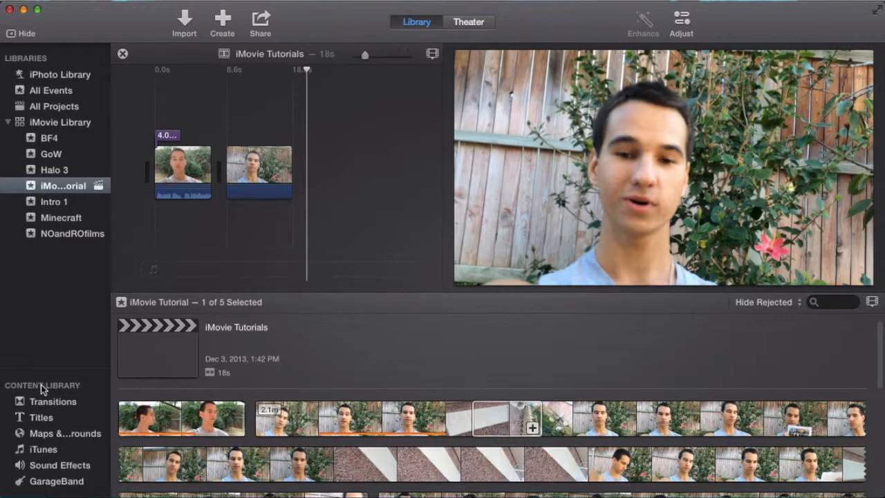
mouse_move(48, 379)
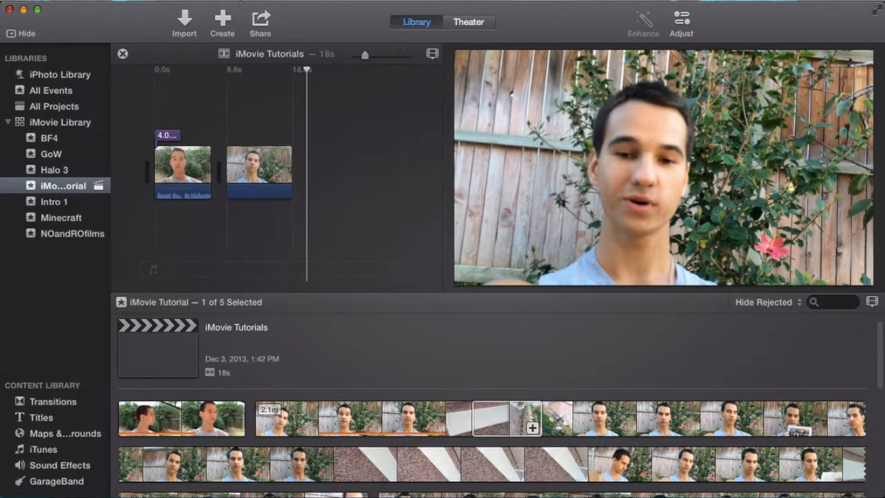
mouse_move(57, 393)
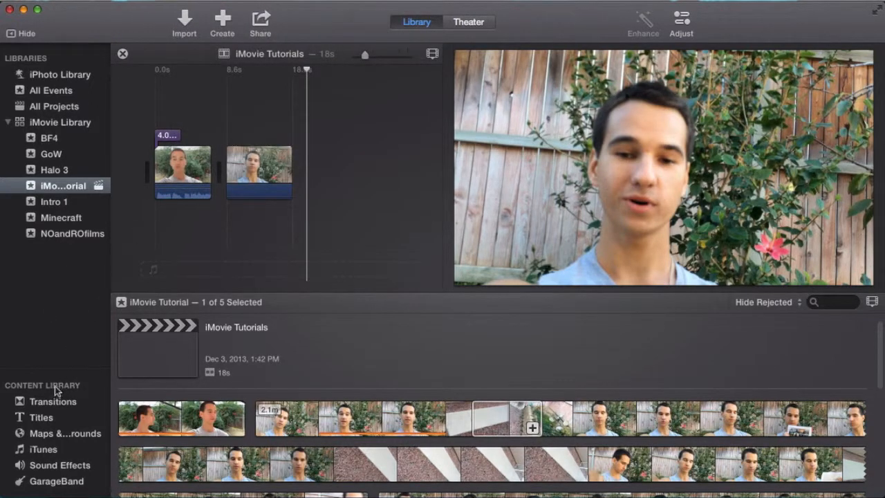
Step: Look over the window layout options, then bring up the iMovie application menu
click(329, 2)
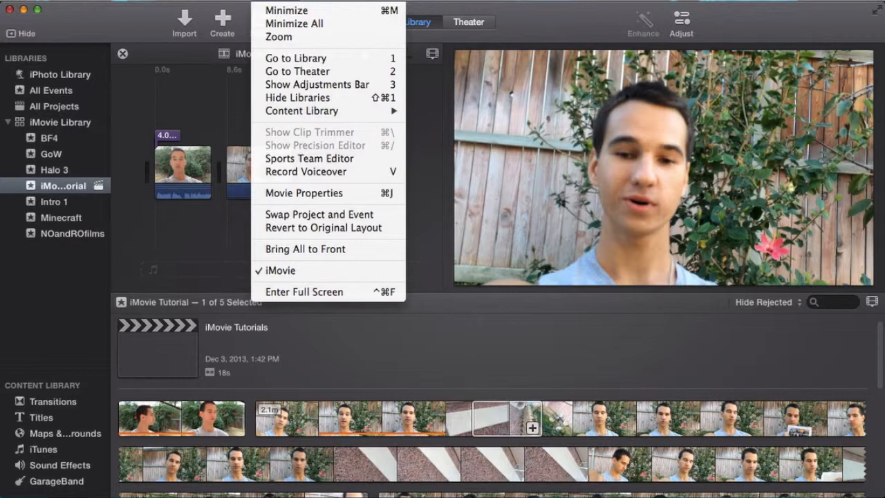
mouse_move(283, 36)
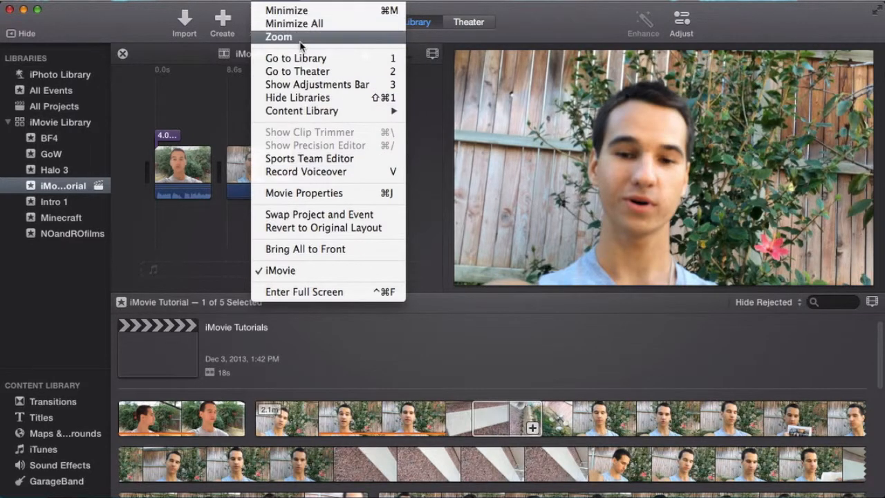
mouse_move(297, 97)
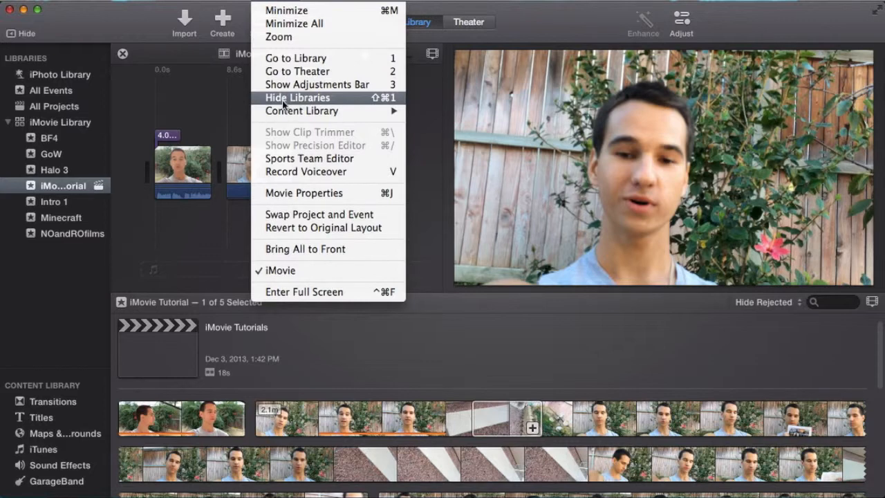
mouse_move(297, 99)
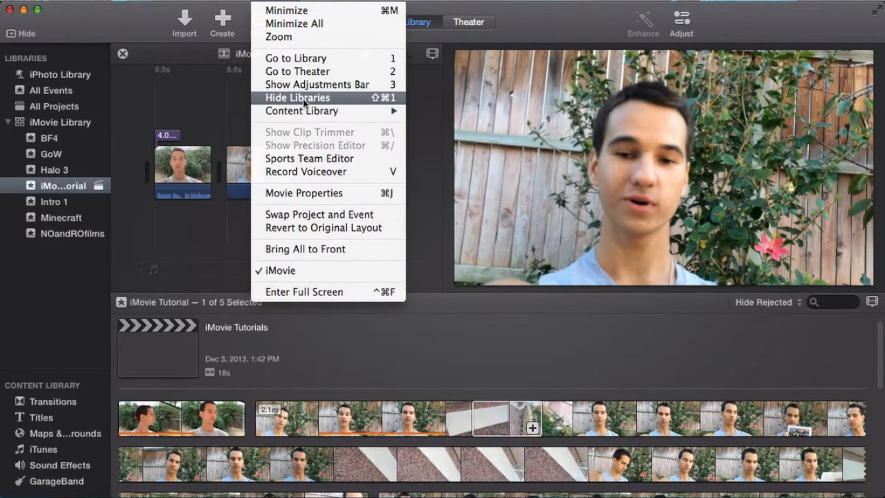
click(298, 97)
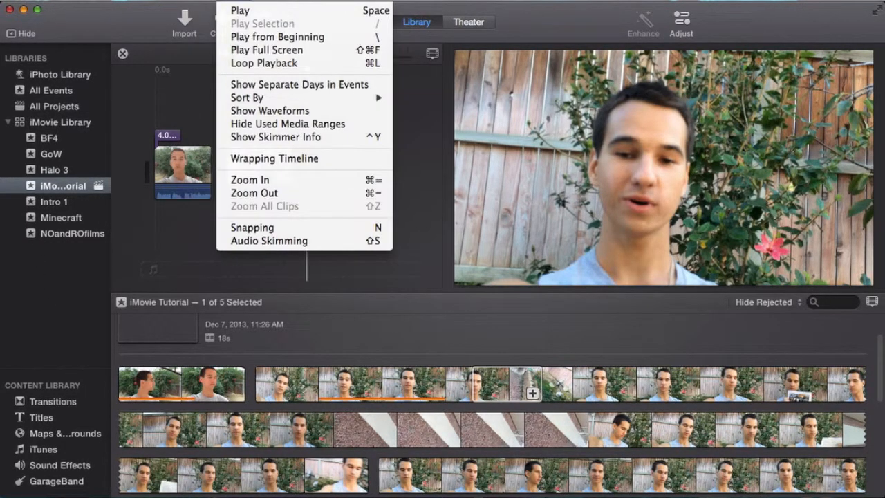
mouse_move(252, 227)
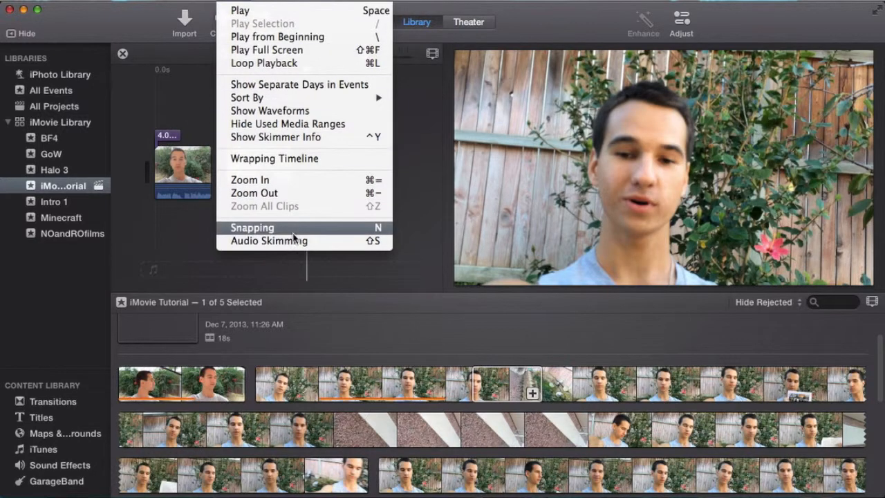
click(252, 226)
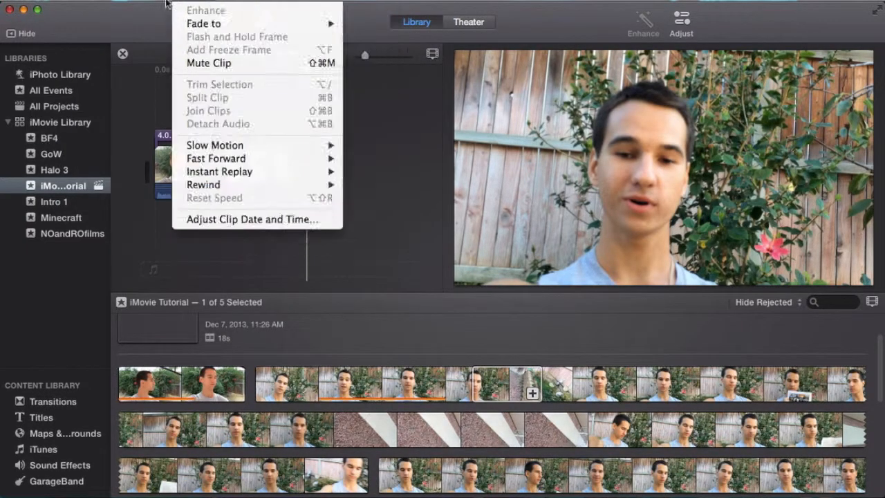
click(45, 3)
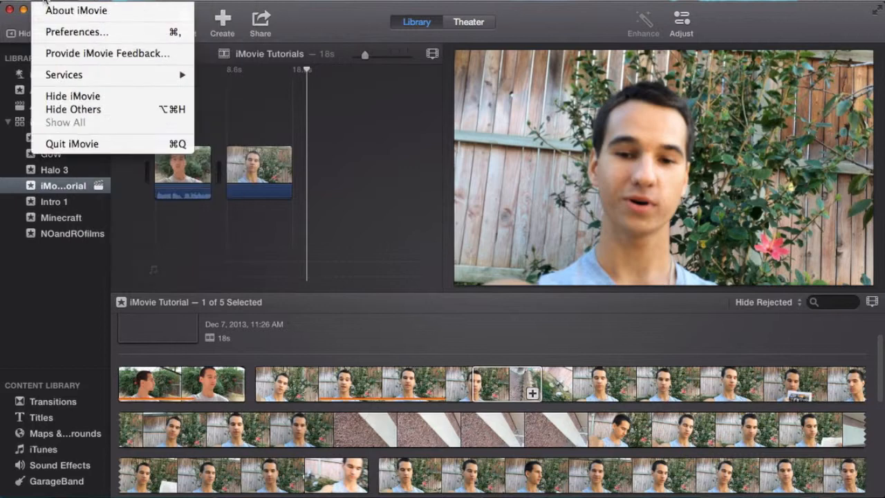
mouse_move(76, 32)
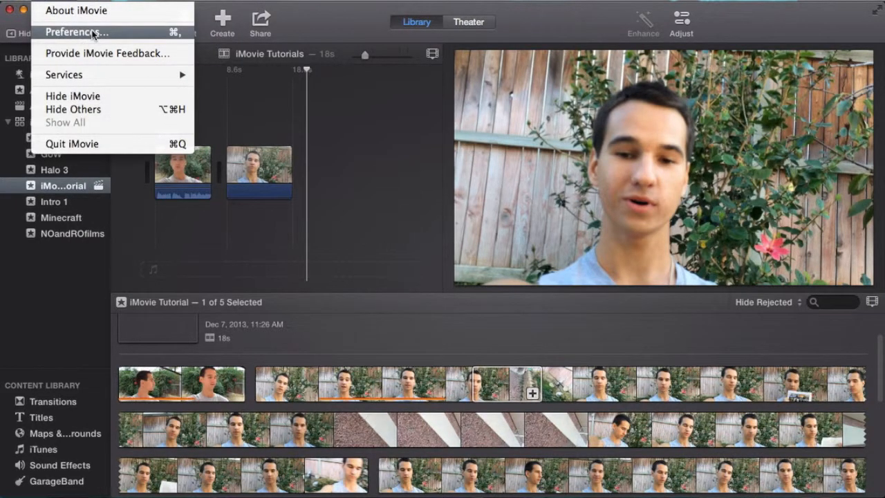
Step: Bring up iMovie Preferences showing the automatic slow-motion setting
click(77, 32)
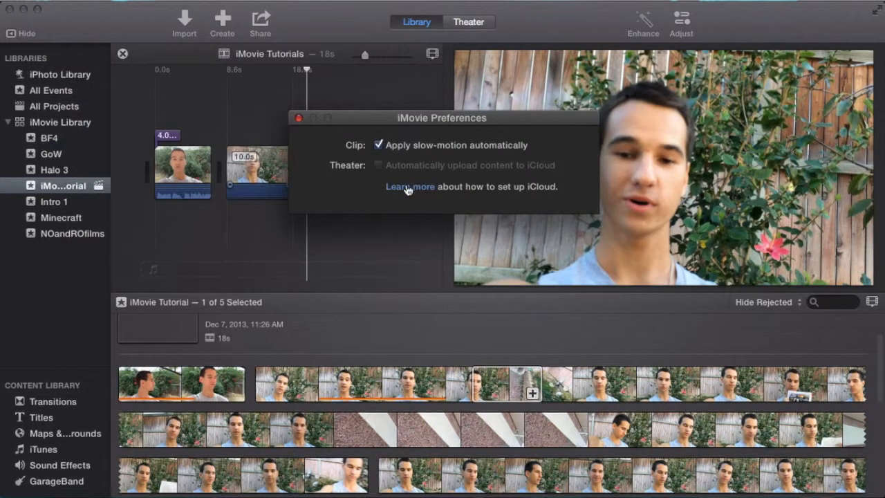
mouse_move(299, 117)
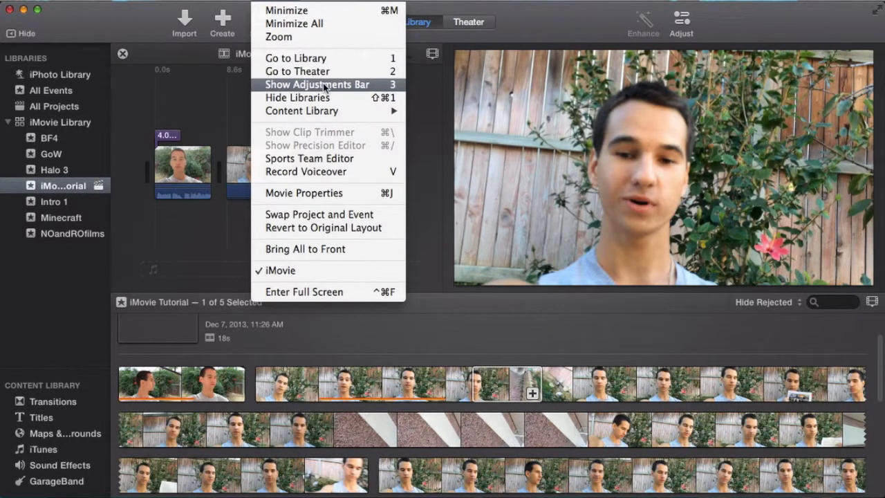
click(317, 85)
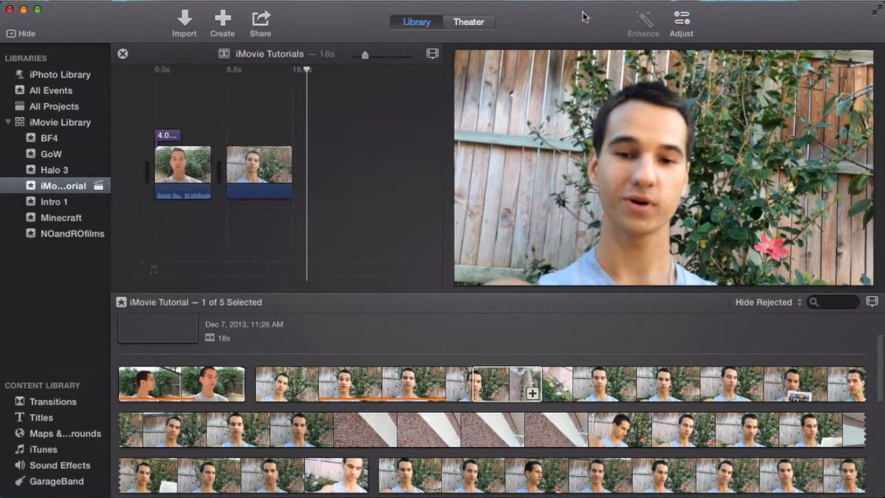
click(680, 21)
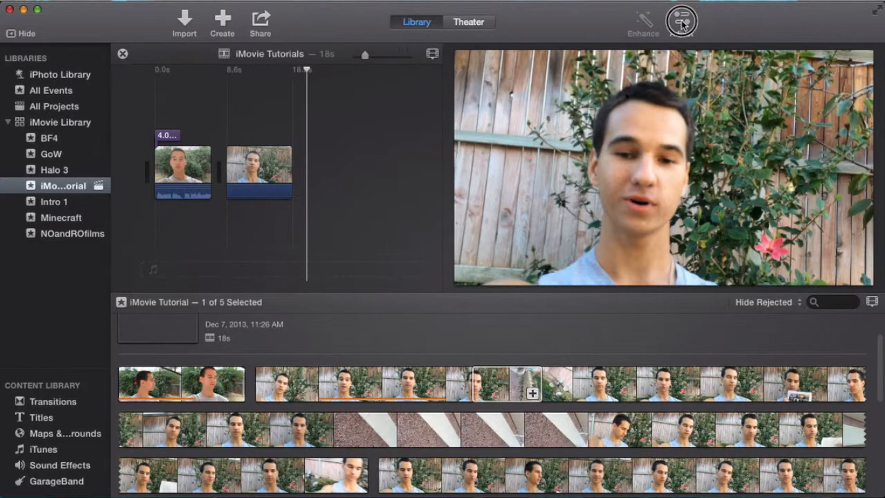
click(681, 20)
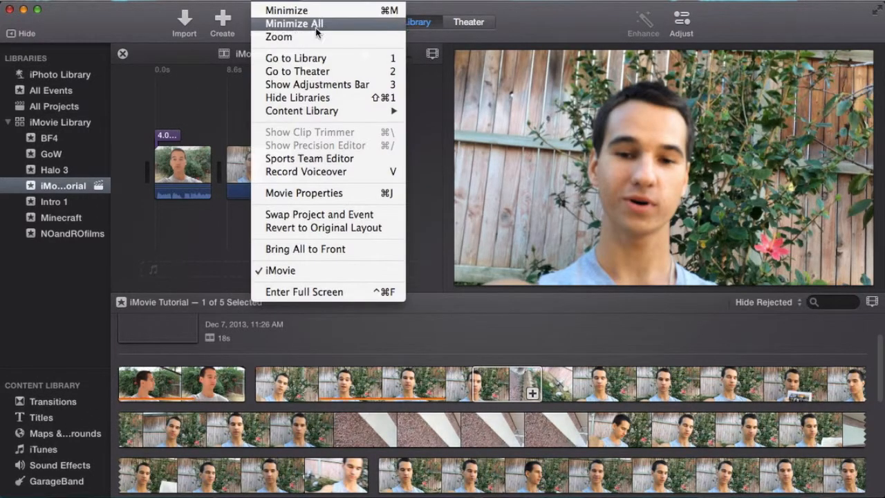
mouse_move(302, 111)
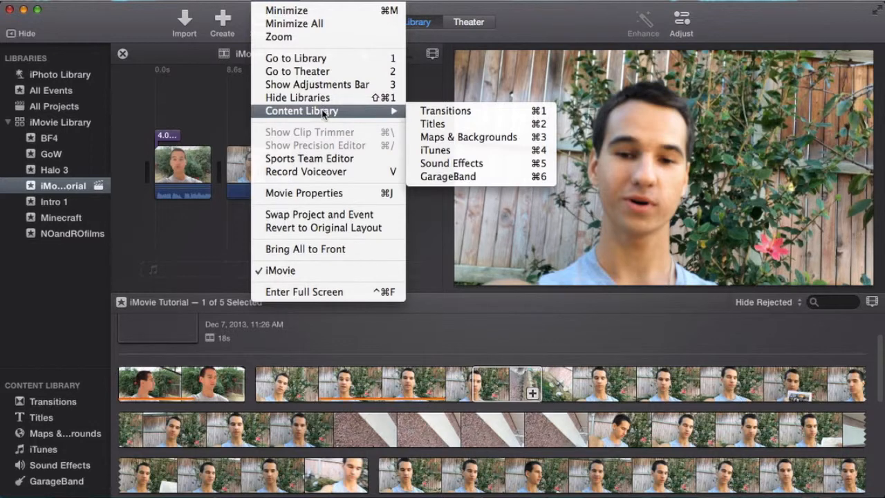
mouse_move(445, 110)
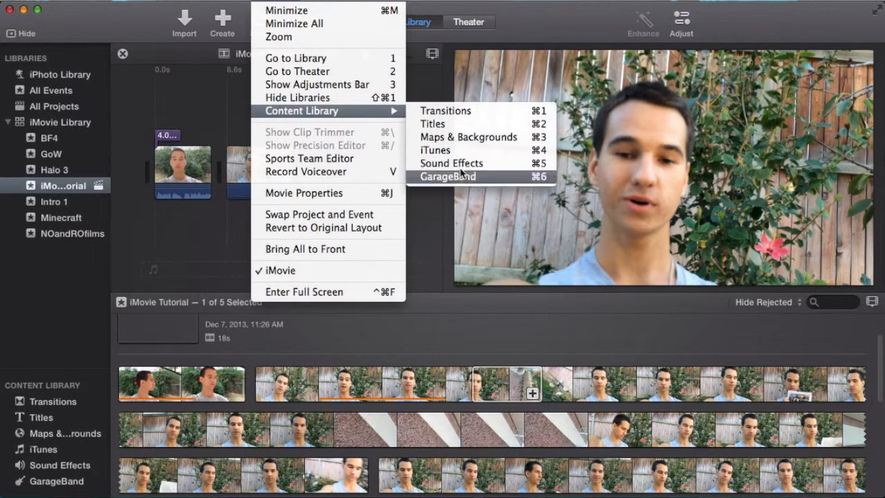
mouse_move(453, 124)
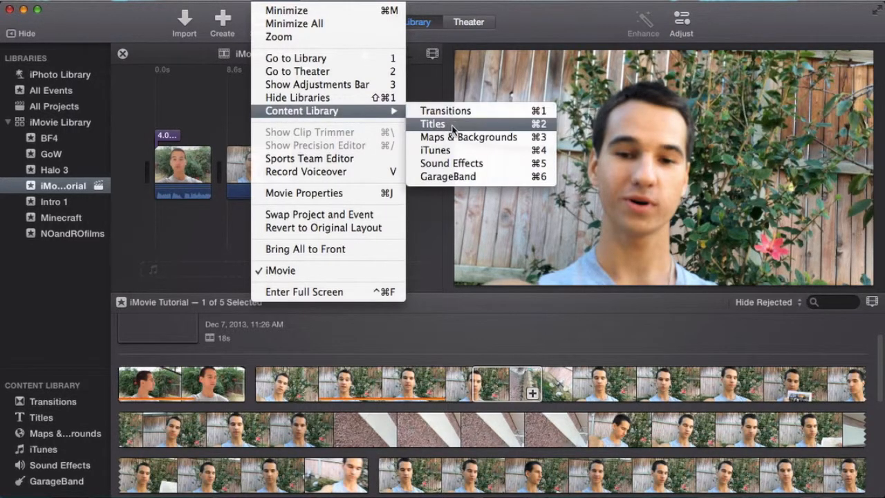
Step: Show the Titles collection with styles like Standard, Expand, Reveal and Focus
click(433, 125)
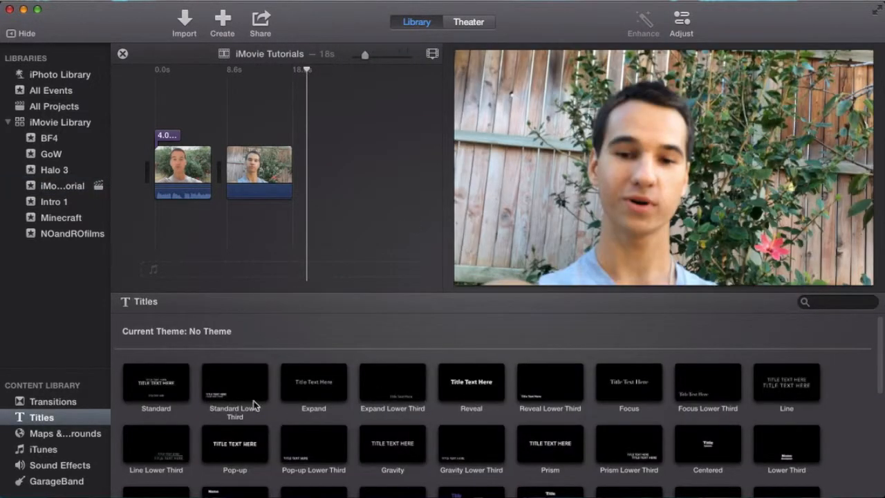
Step: Preview Expand Lower Third and Reveal, then drag the Reveal title onto the second clip
click(393, 382)
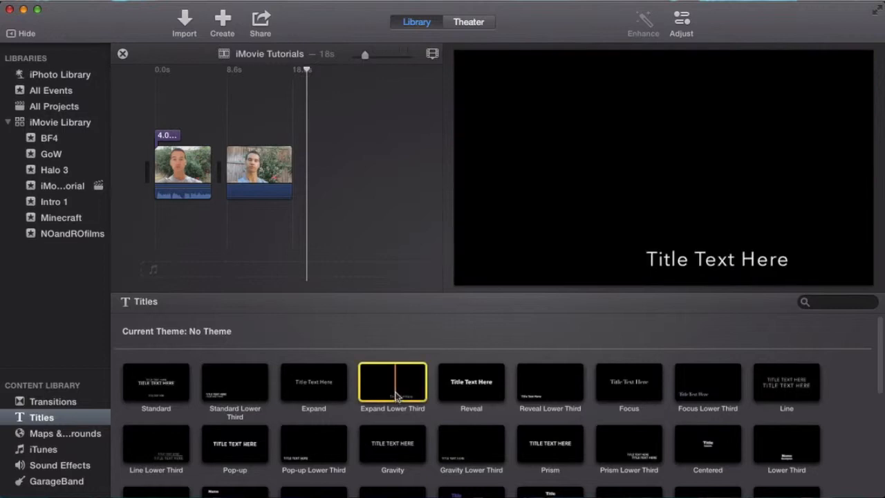
click(470, 382)
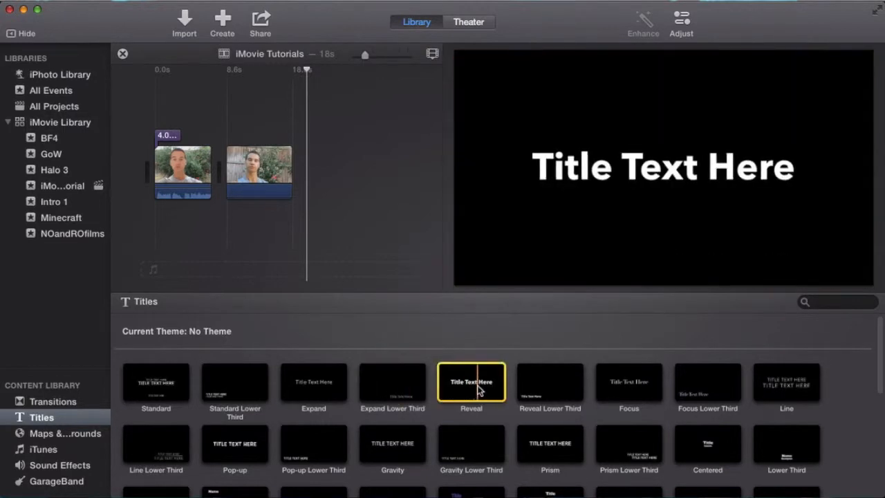
drag(470, 381, 249, 122)
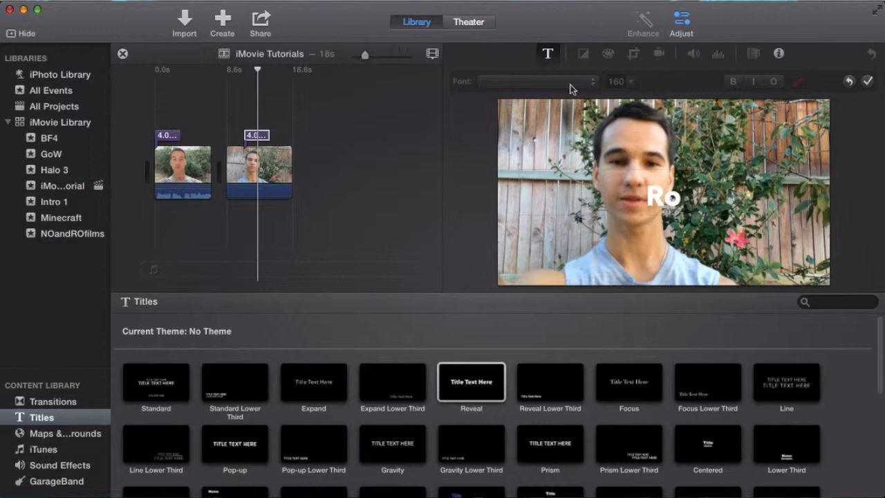
mouse_move(694, 86)
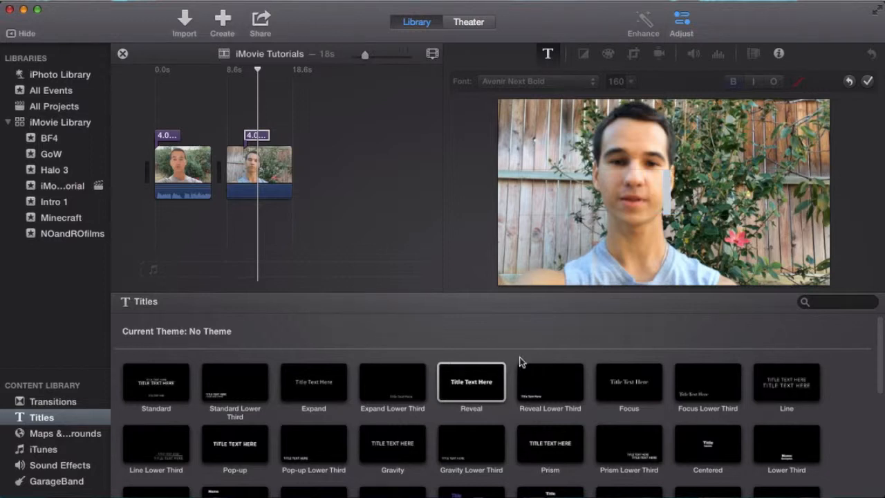
mouse_move(720, 443)
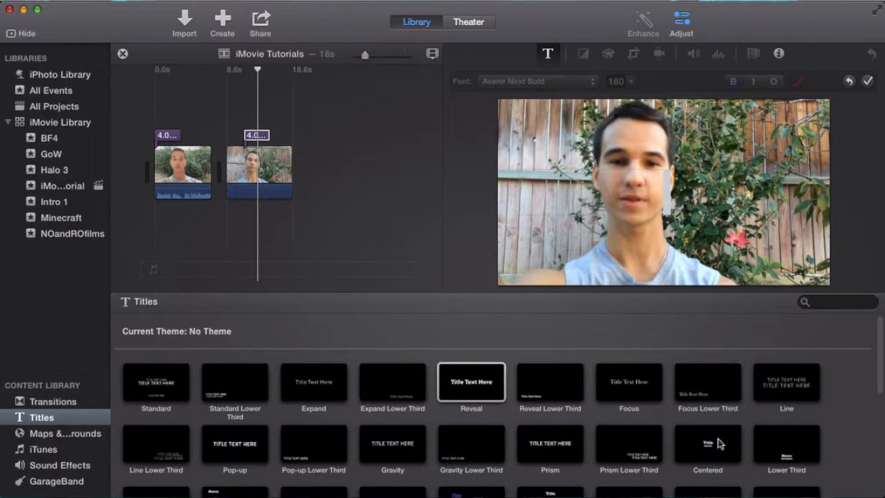
Step: Add a Centered title after the Reveal title on the second clip and select it for editing
click(708, 444)
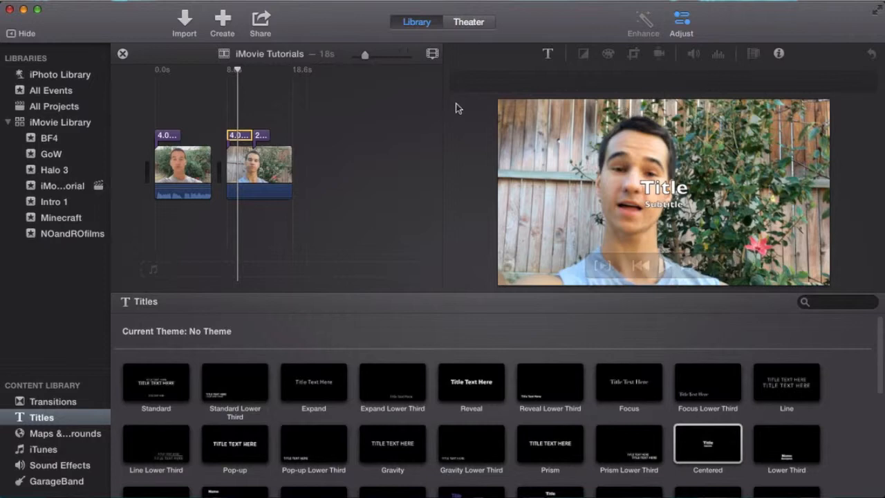
click(584, 82)
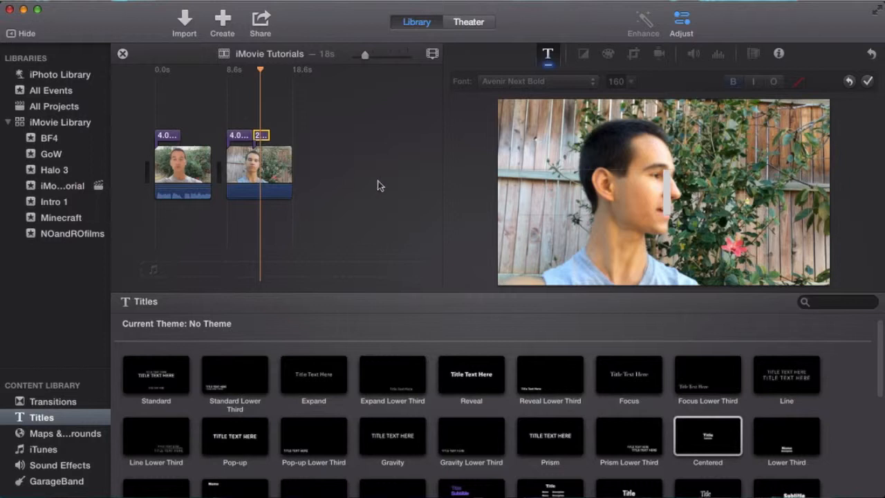
click(238, 136)
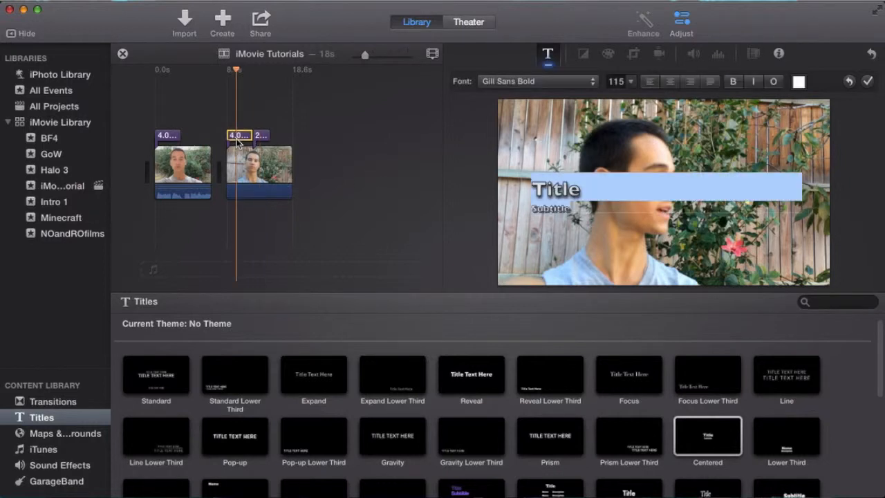
click(260, 135)
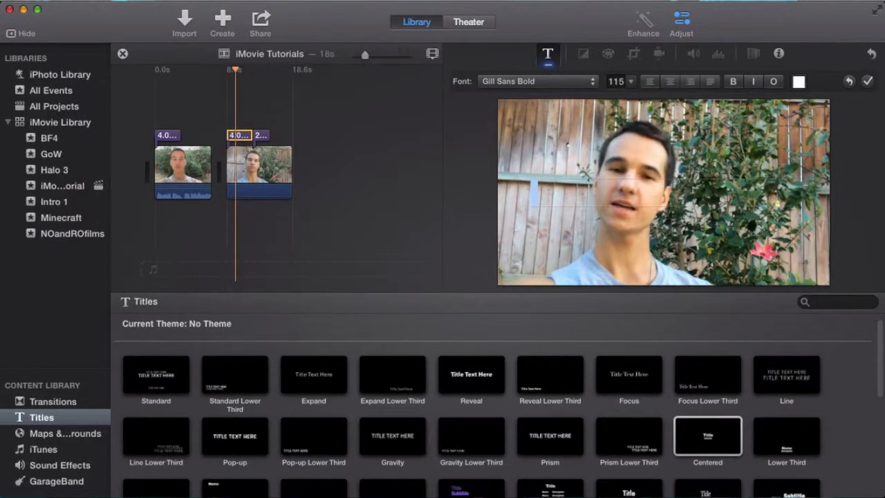
Step: Remove the titles from the second clip and show the Transitions collection
right_click(260, 136)
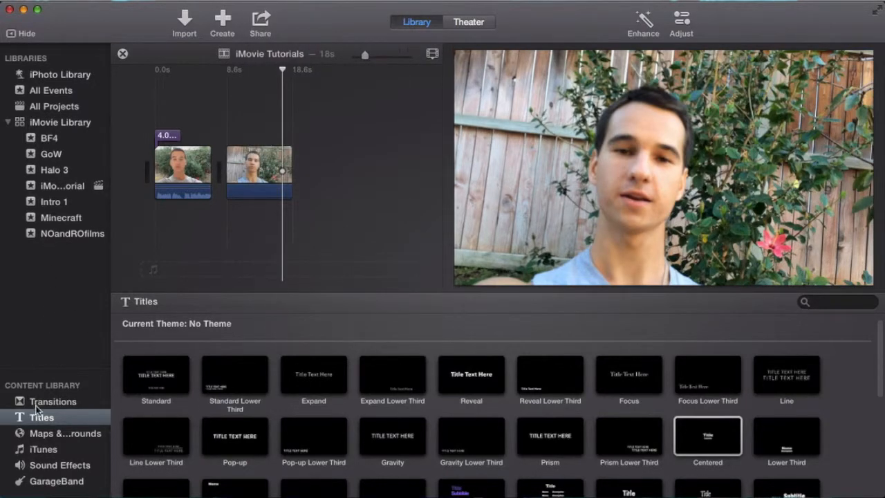
click(52, 401)
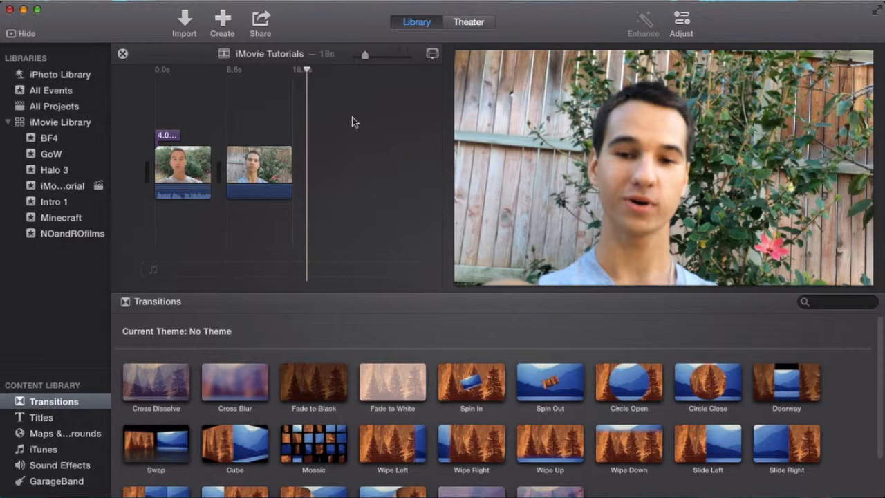
mouse_move(354, 119)
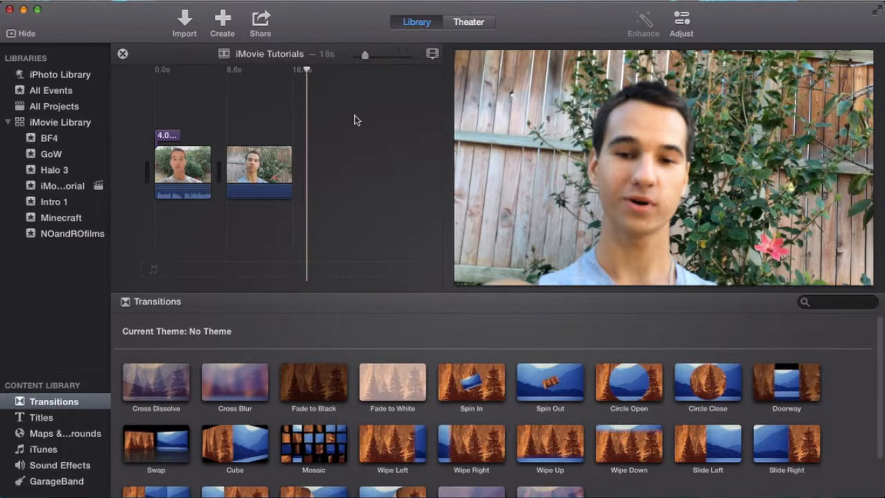
mouse_move(61, 14)
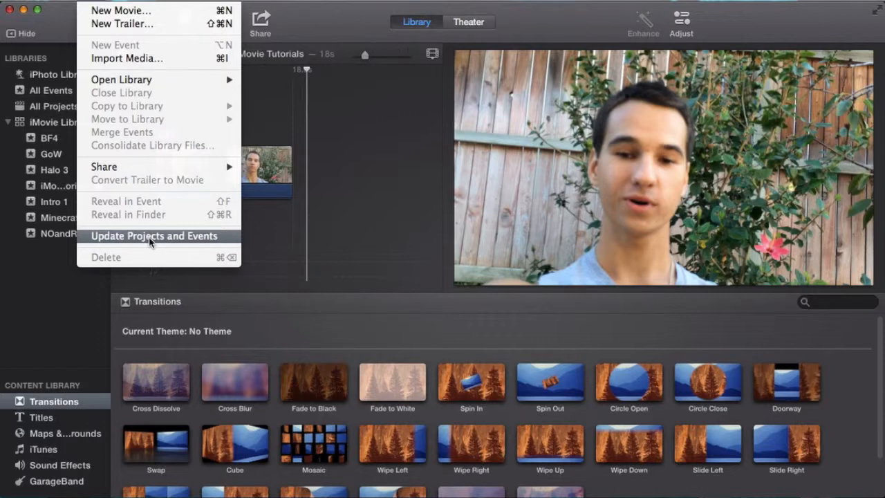
mouse_move(274, 194)
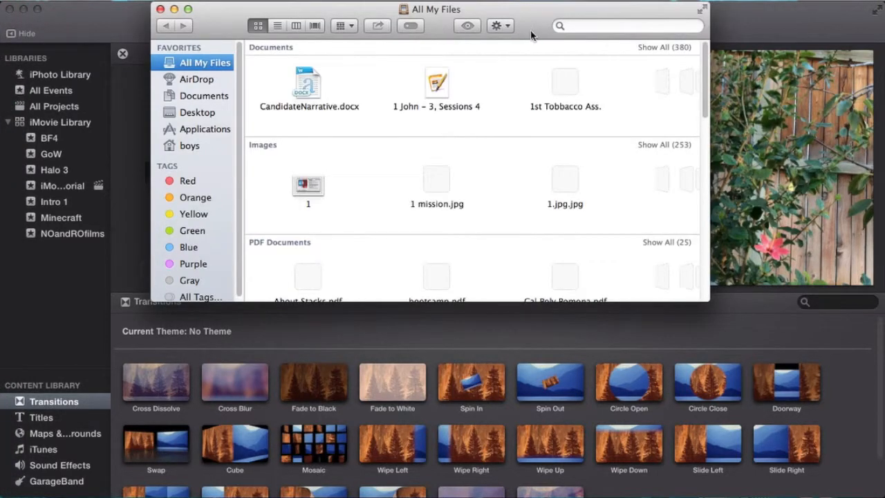
Step: Locate iMovie under Applications, view its options, and close the Finder window
click(204, 129)
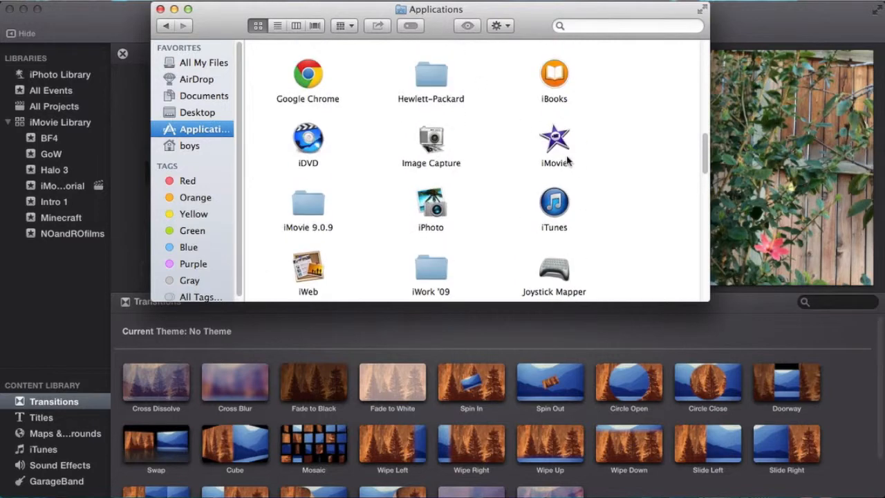
right_click(554, 141)
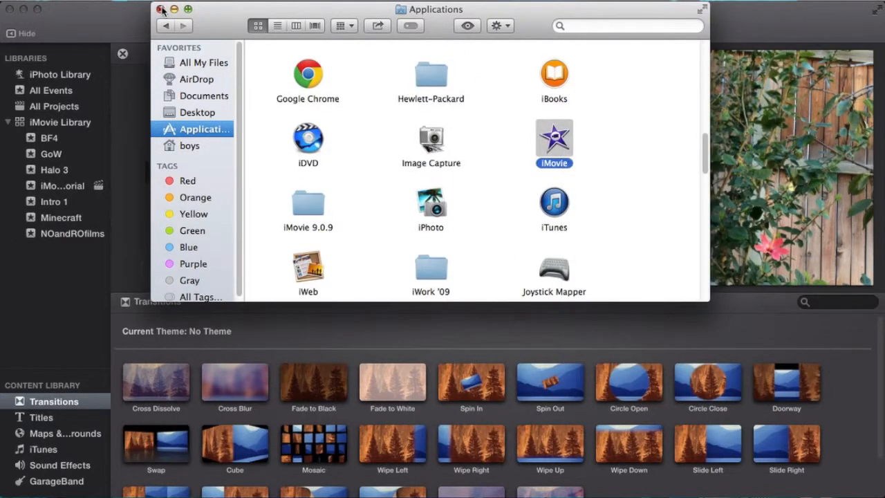
click(163, 9)
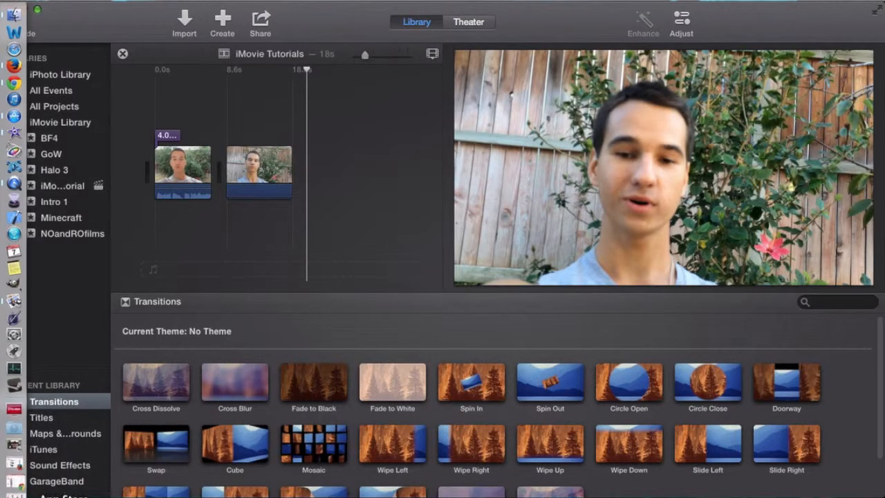
Step: Bring up the File menu with Reveal in Event and Reveal in Finder available
click(235, 172)
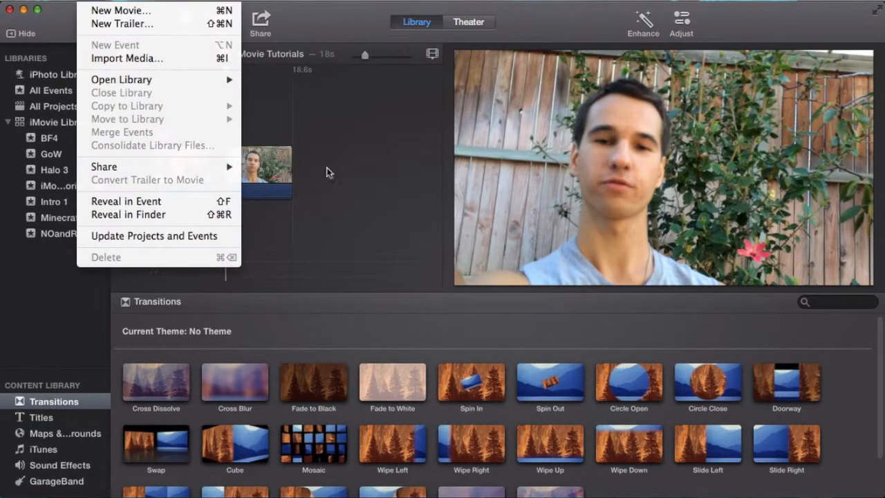
Step: Dismiss the File menu, leaving the playhead at the boundary between the two clips
click(330, 172)
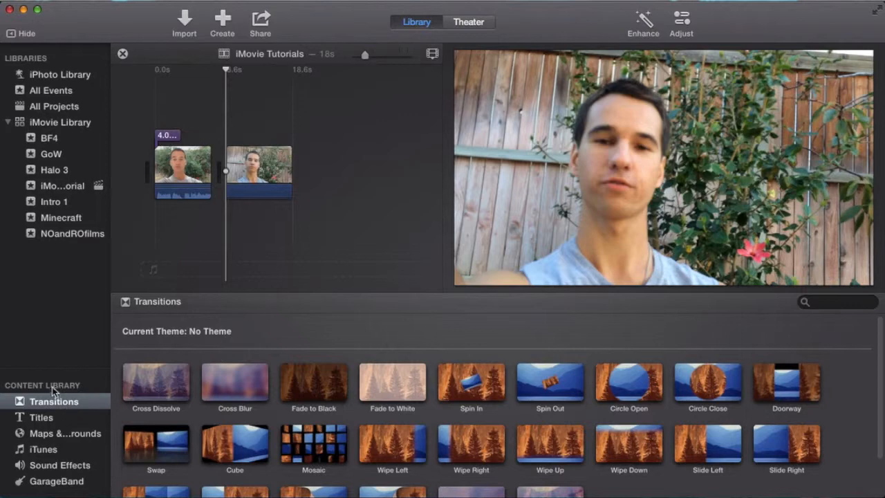
mouse_move(423, 161)
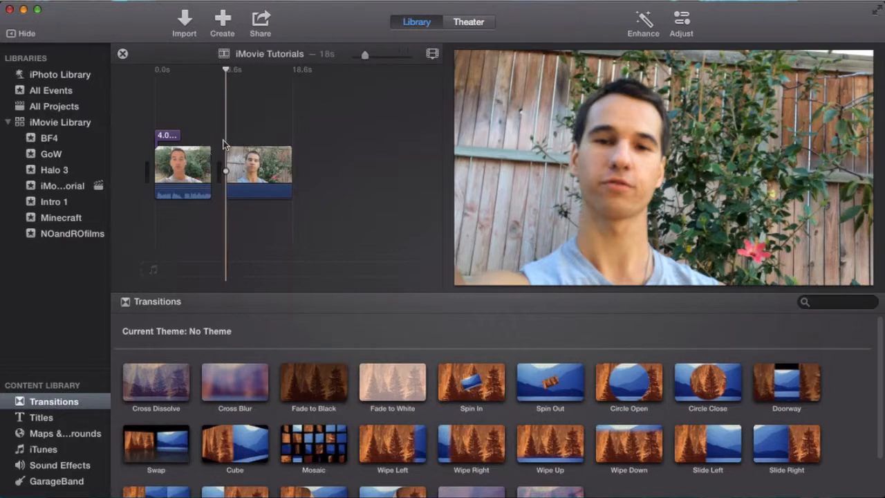
mouse_move(222, 161)
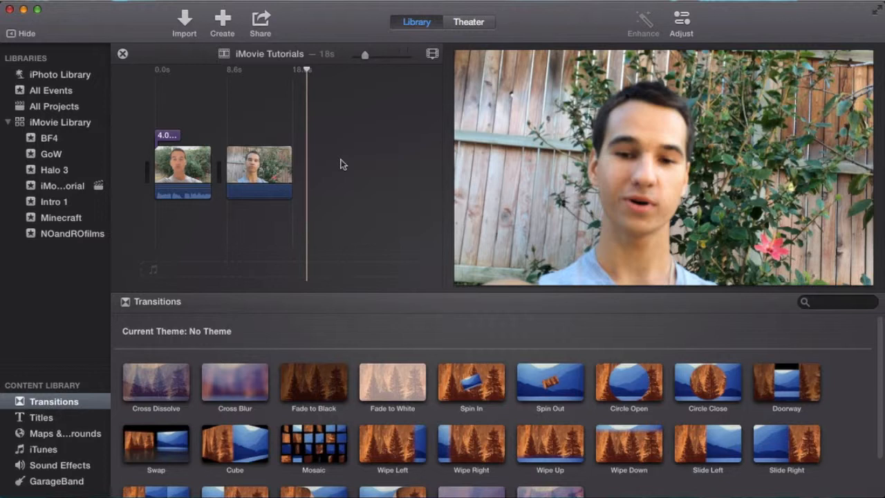
mouse_move(360, 165)
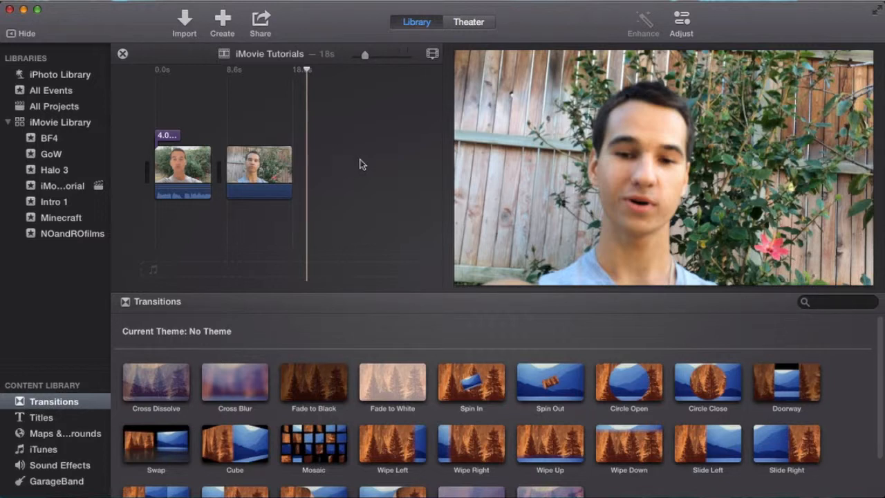
mouse_move(365, 160)
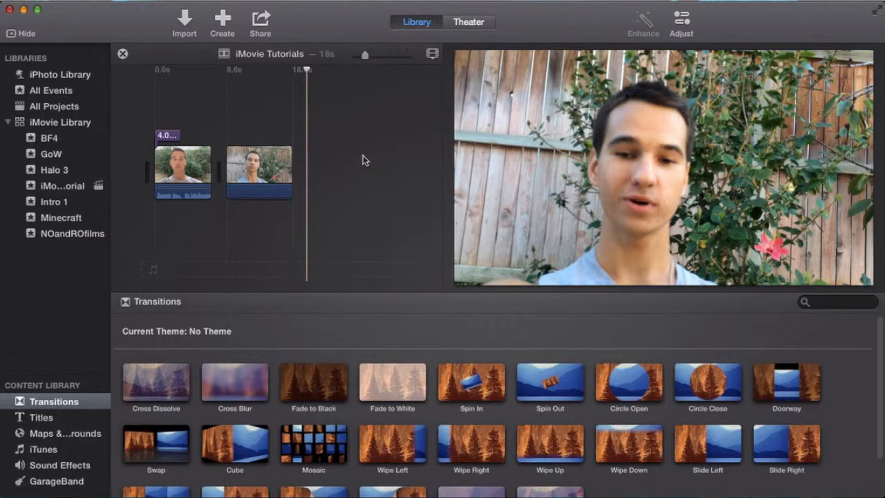